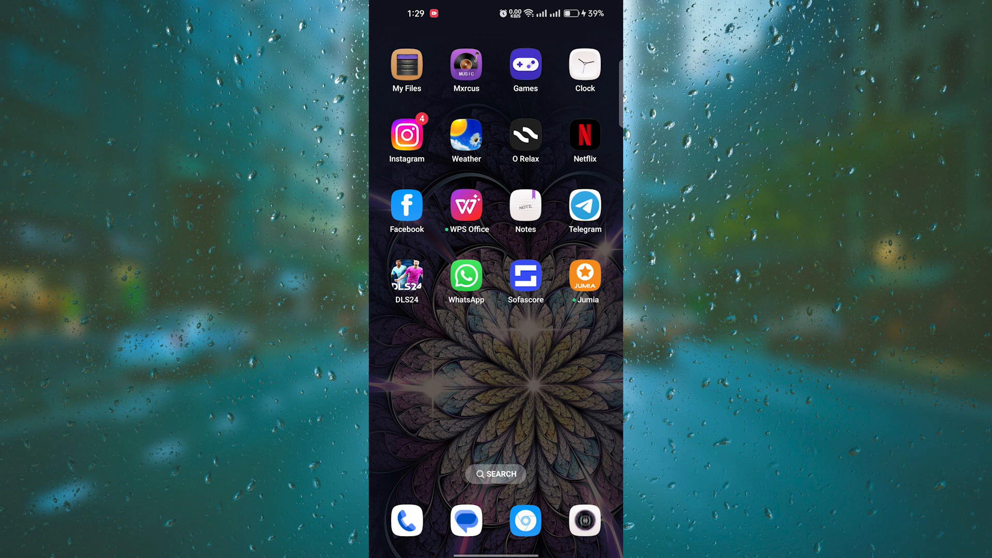
Launch Facebook from the home screen and scroll partway down the news feed.
click(406, 205)
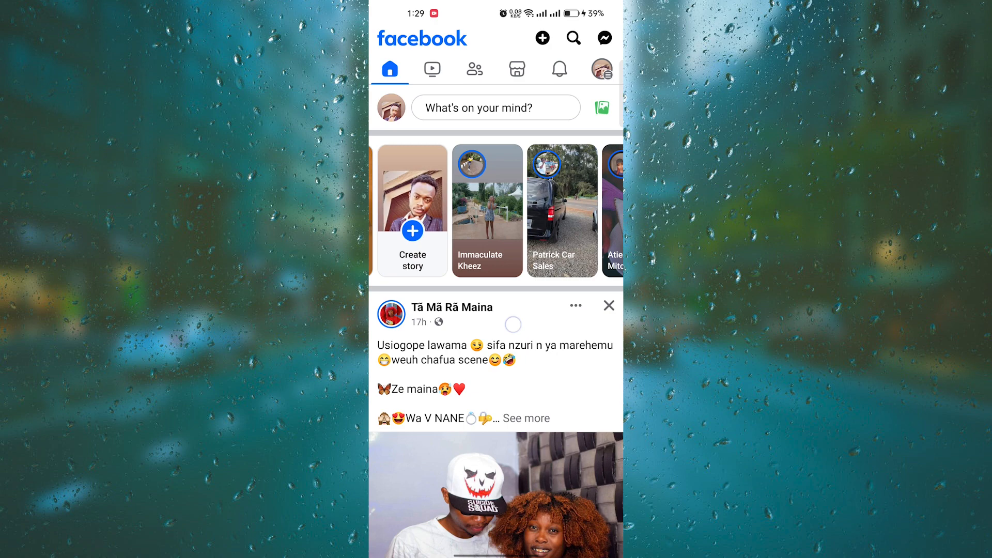
scroll(down, 3)
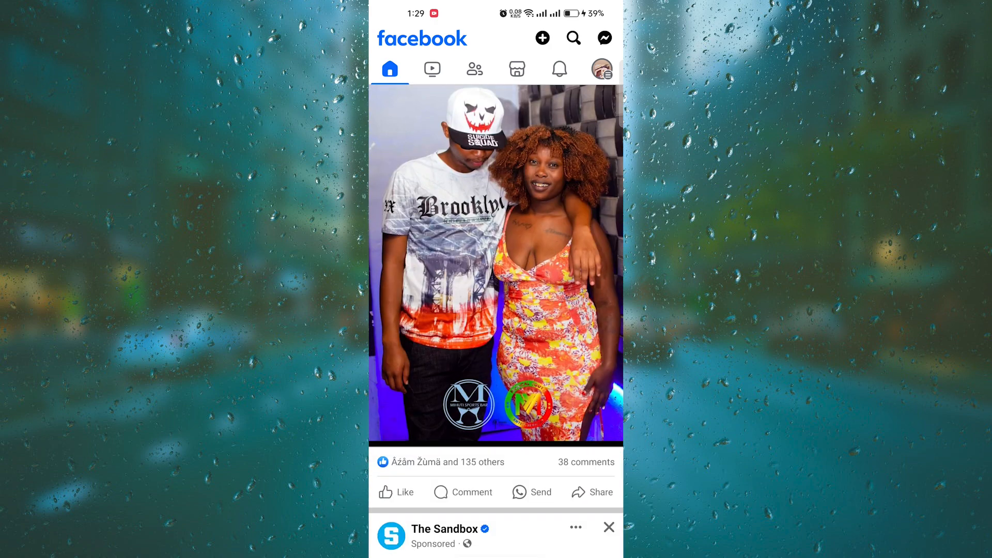
From the account menu, search Settings & privacy for 'security'.
click(600, 68)
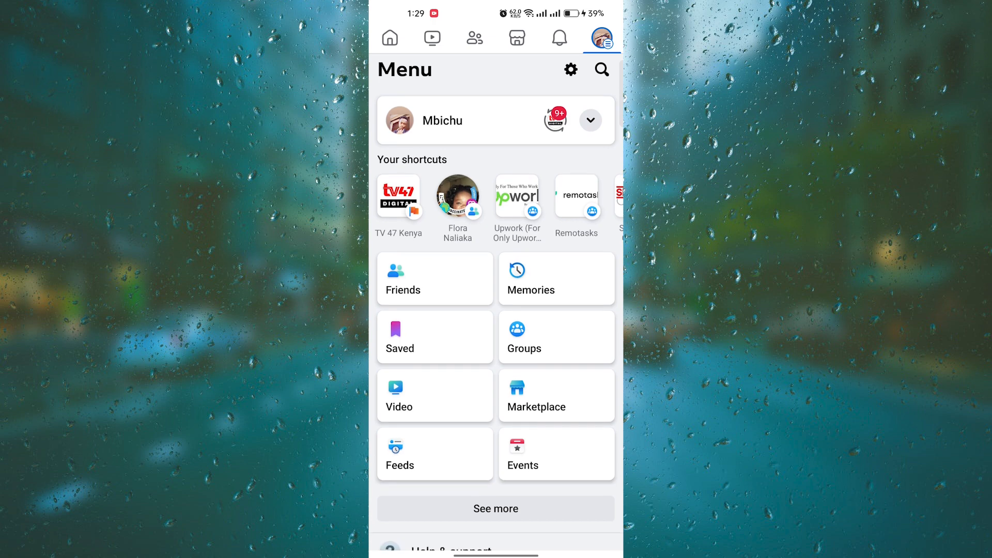
click(569, 70)
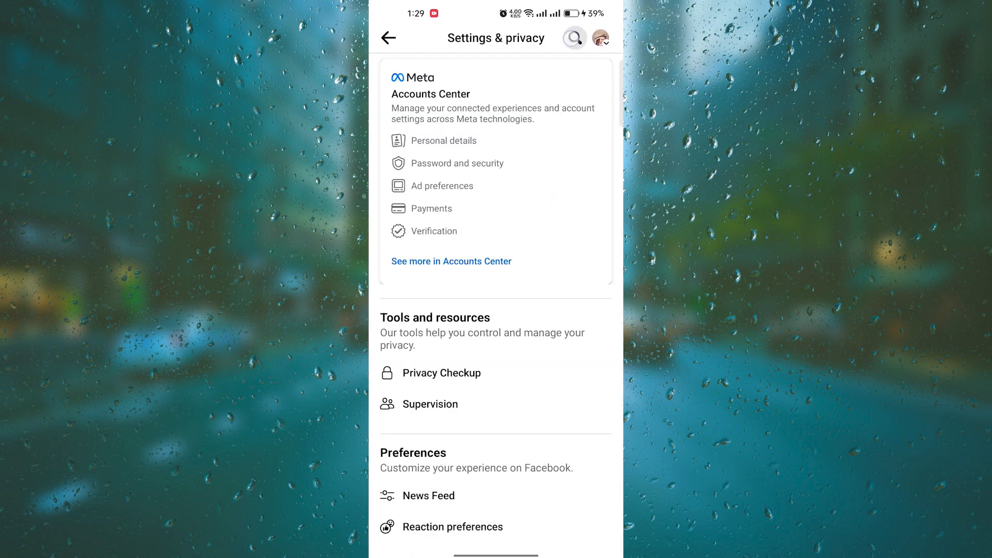
text(security ba)
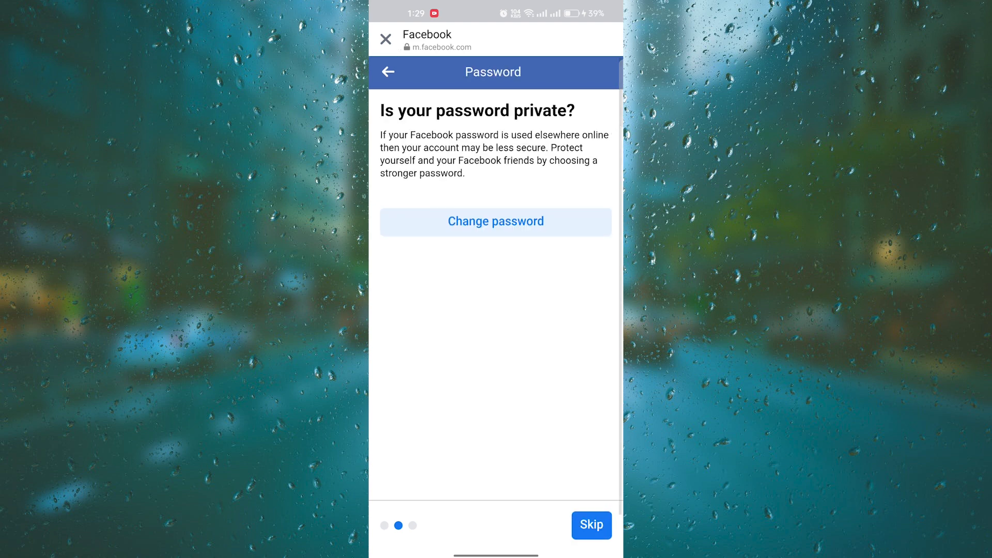
Go from Change password to Forgotten password? to view login-code options.
click(495, 221)
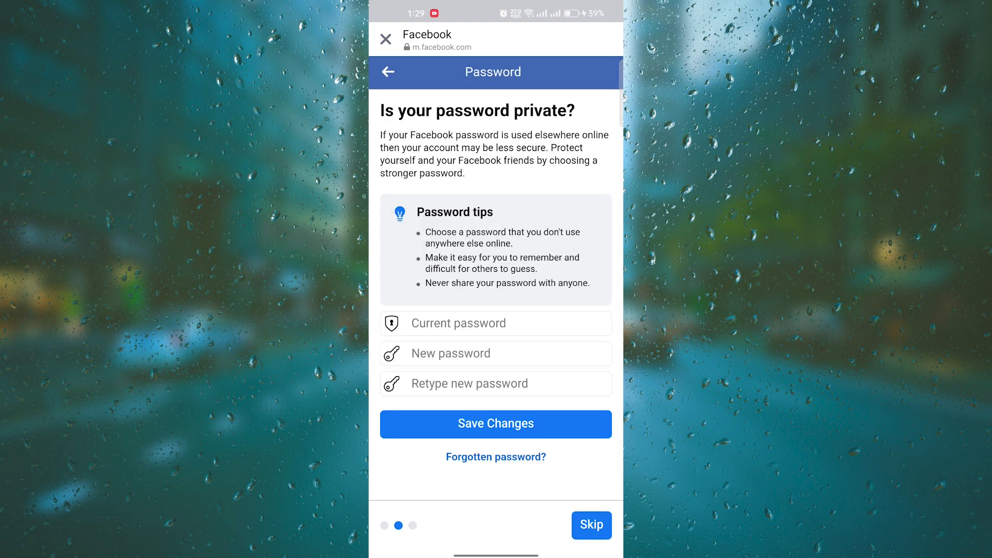
click(589, 525)
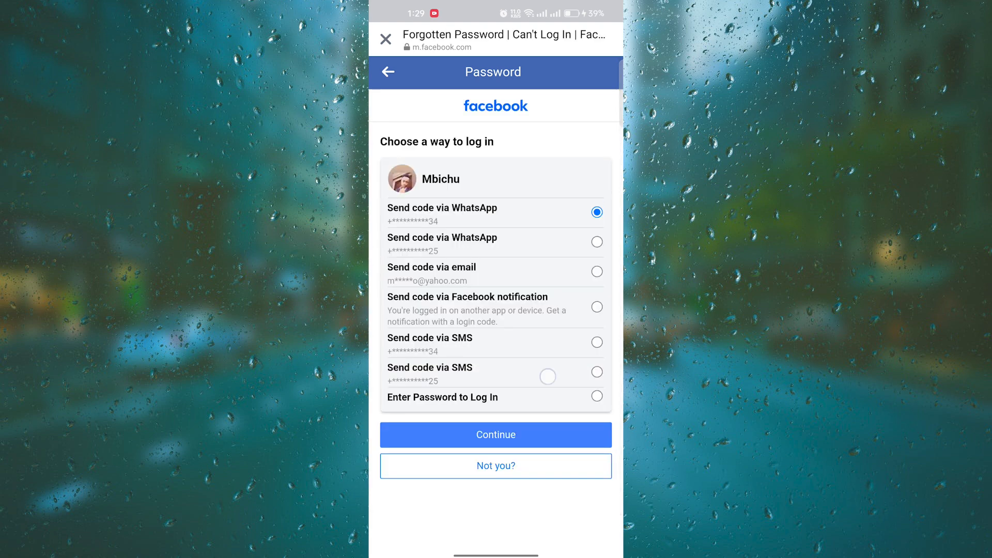
scroll(up, 3)
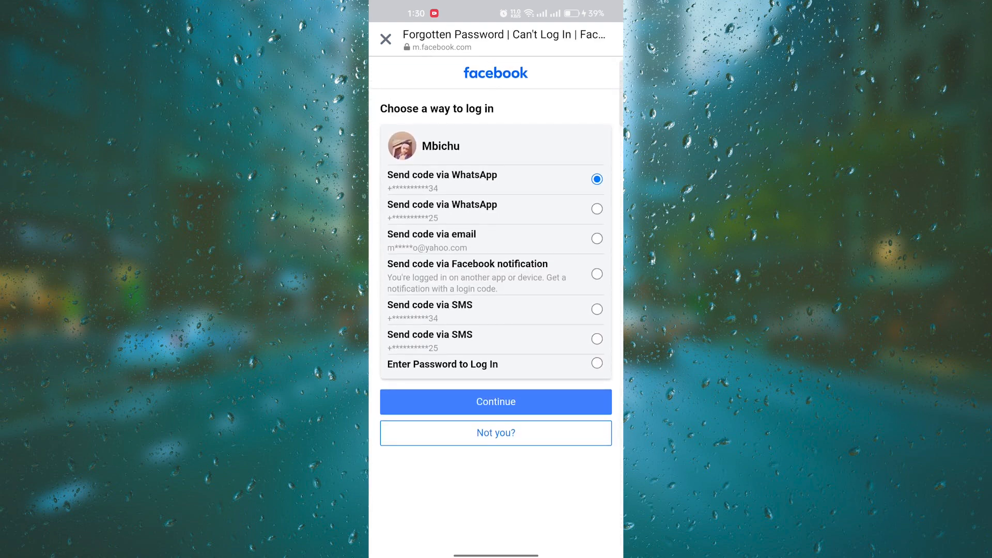